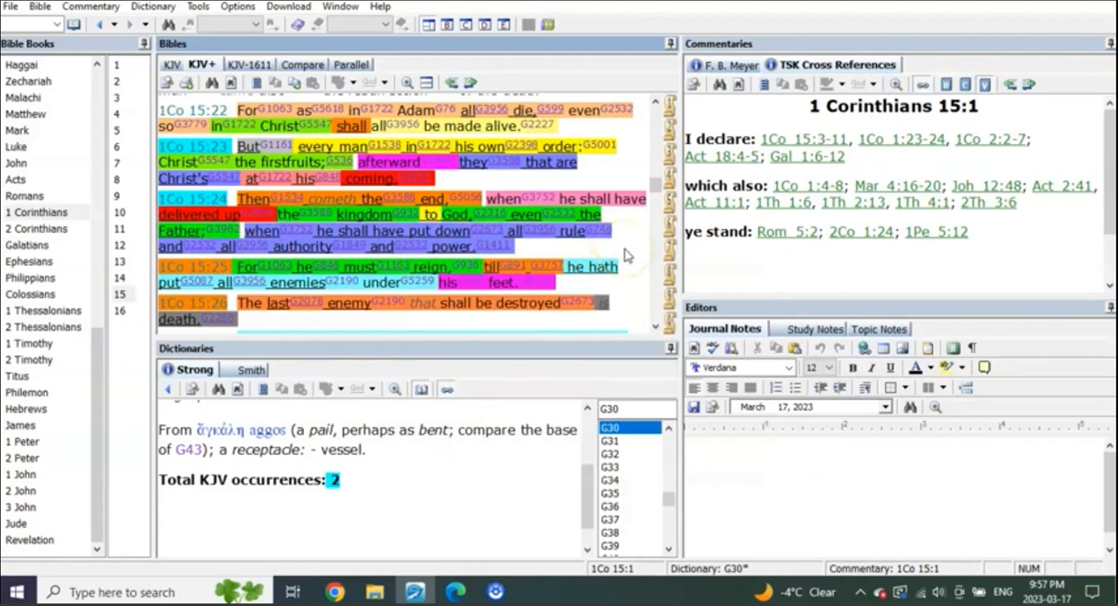
Step: Load Strong's G3952 'parousia' in the Dictionary from 1 Corinthians 15:23
scroll(down, 3)
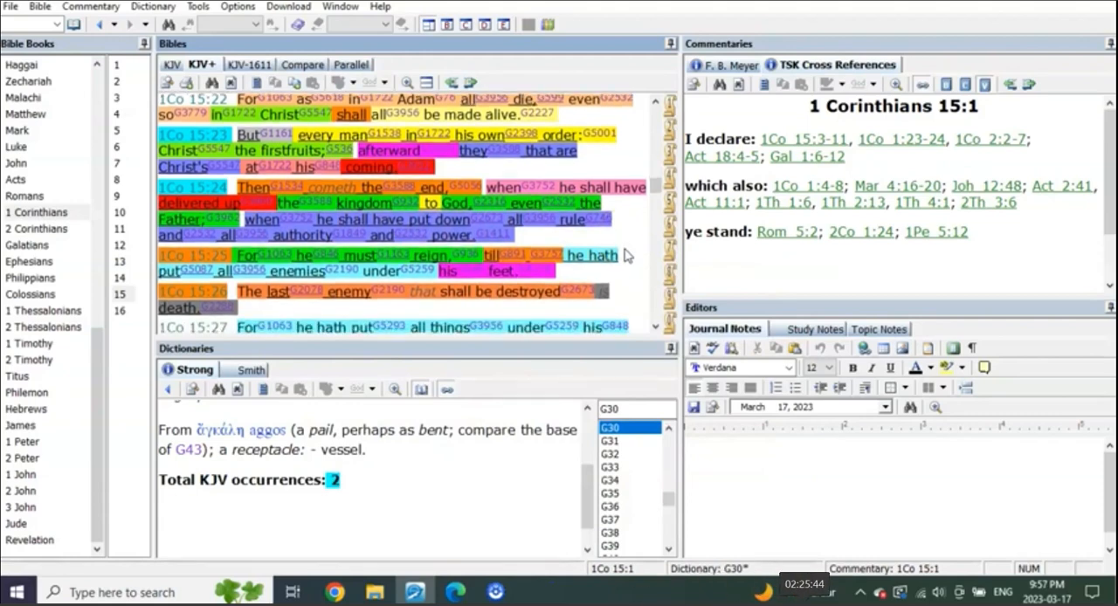
click(880, 590)
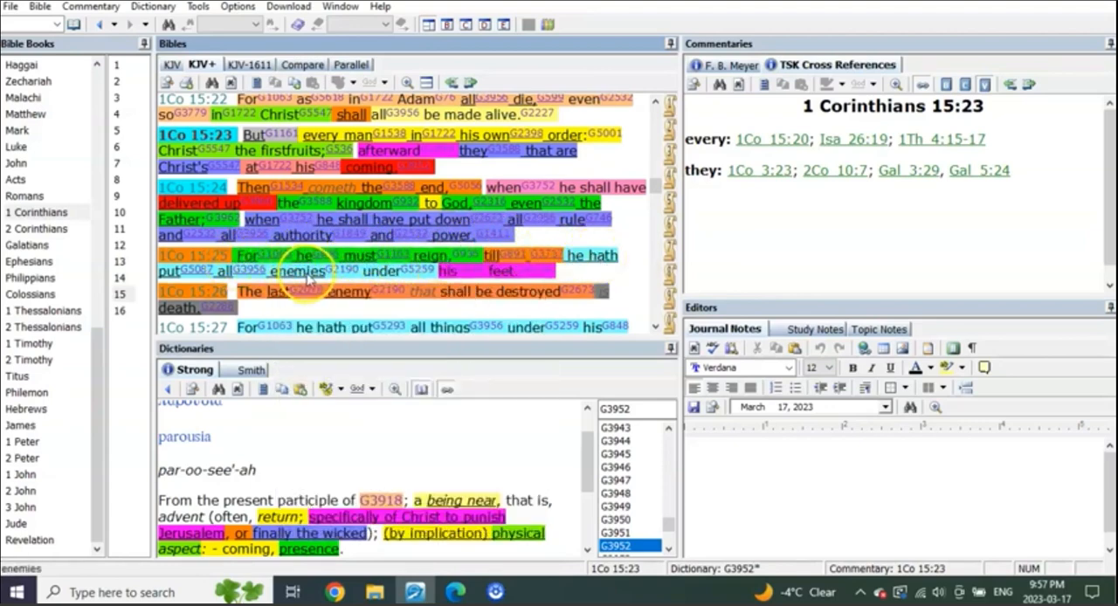
mouse_move(632, 278)
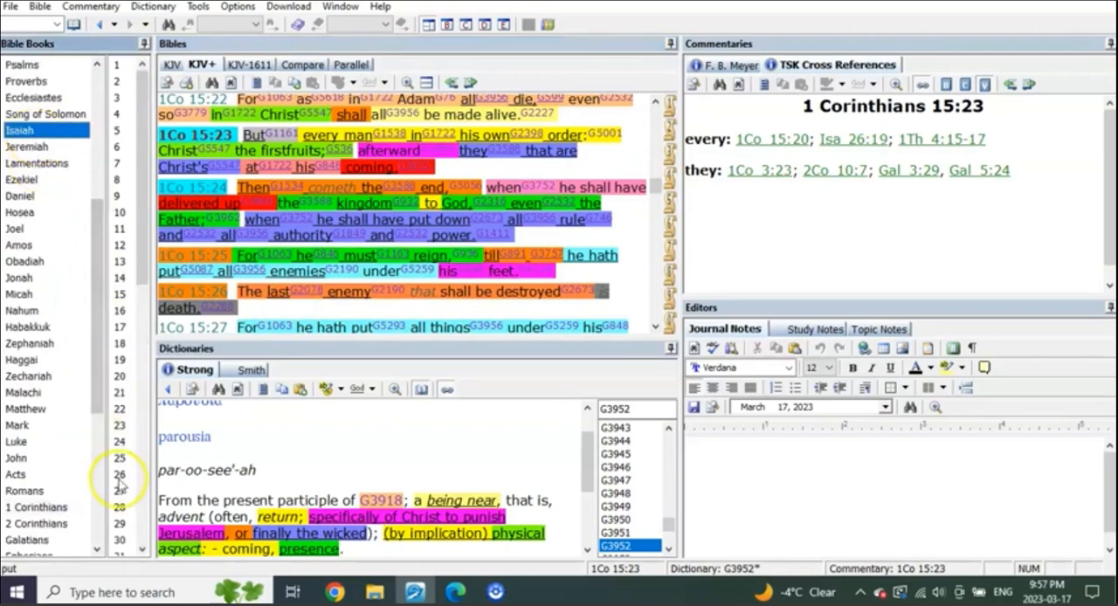
Step: Scroll the Bible Books list down toward Isaiah for chapter 65
scroll(down, 3)
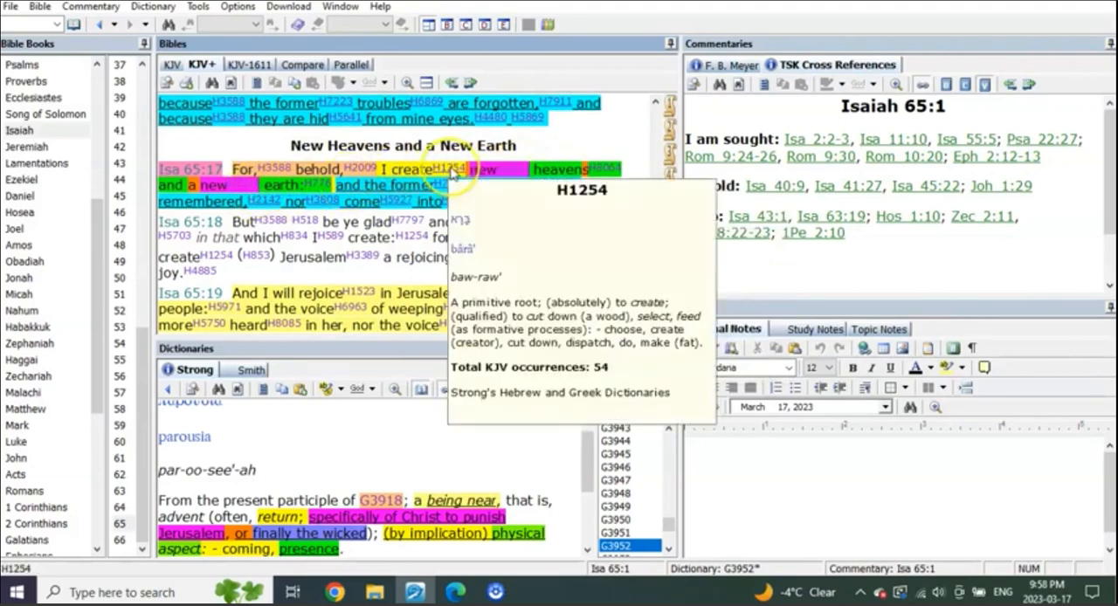
mouse_move(515, 169)
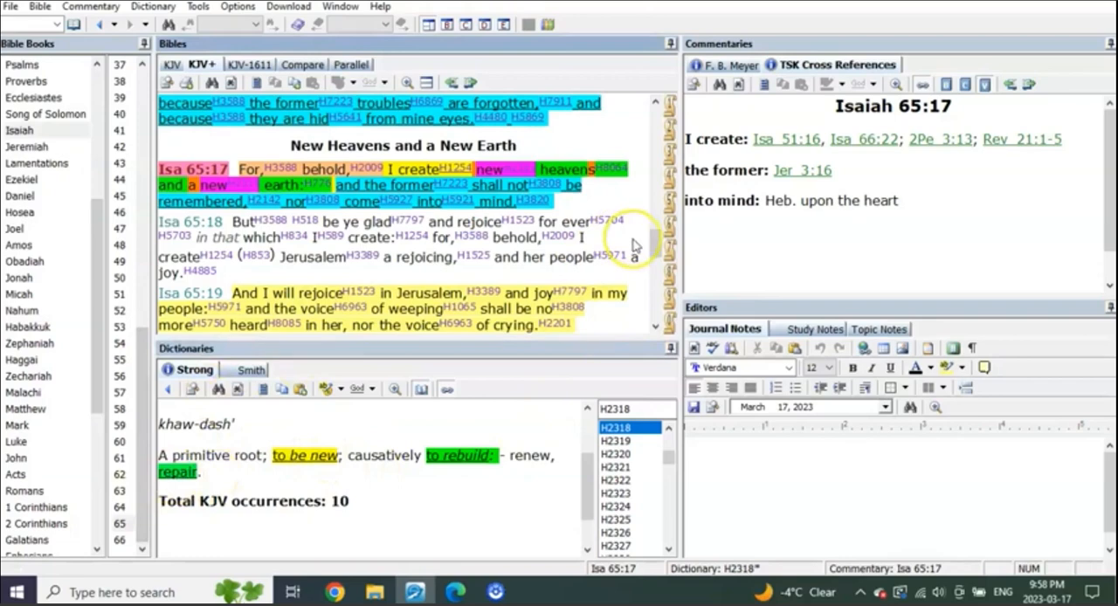
Step: Read through Isaiah 65:20–21, then return to 1 Corinthians 15:17–22
scroll(down, 3)
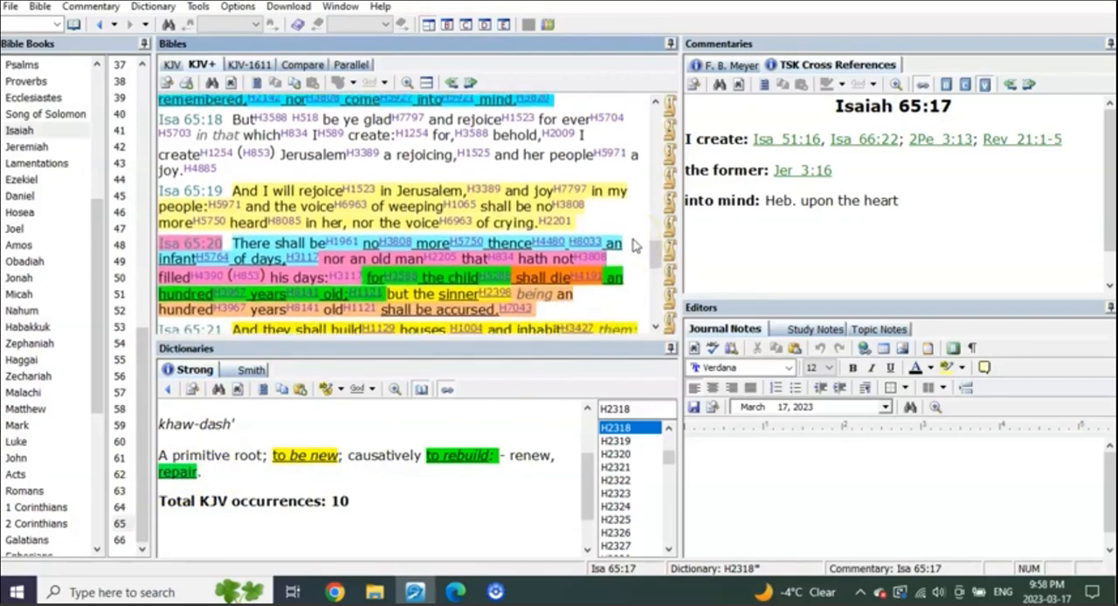
scroll(down, 3)
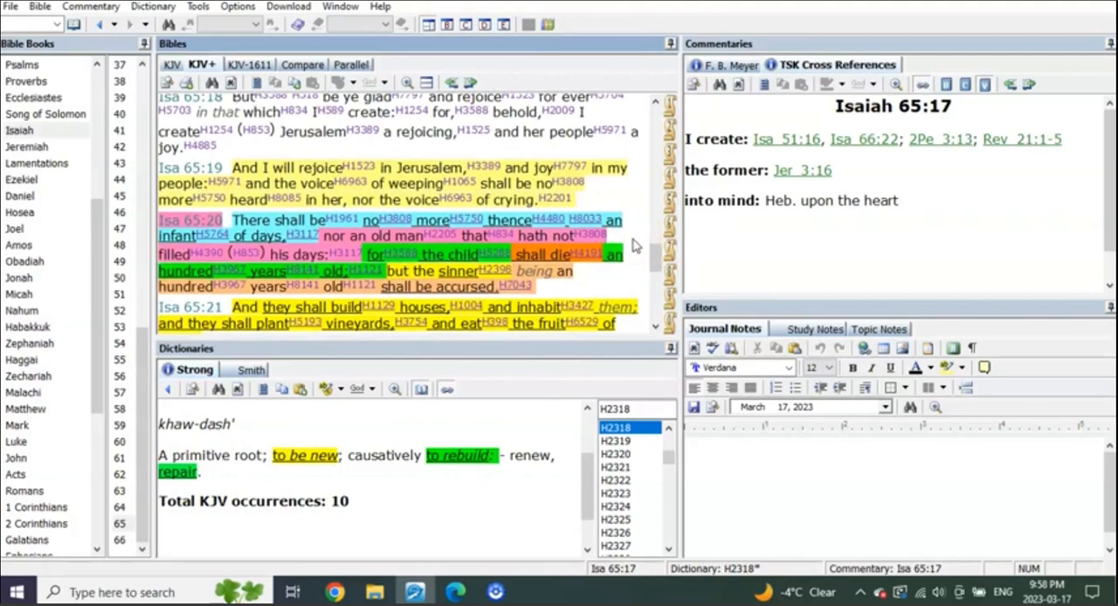
mouse_move(636, 242)
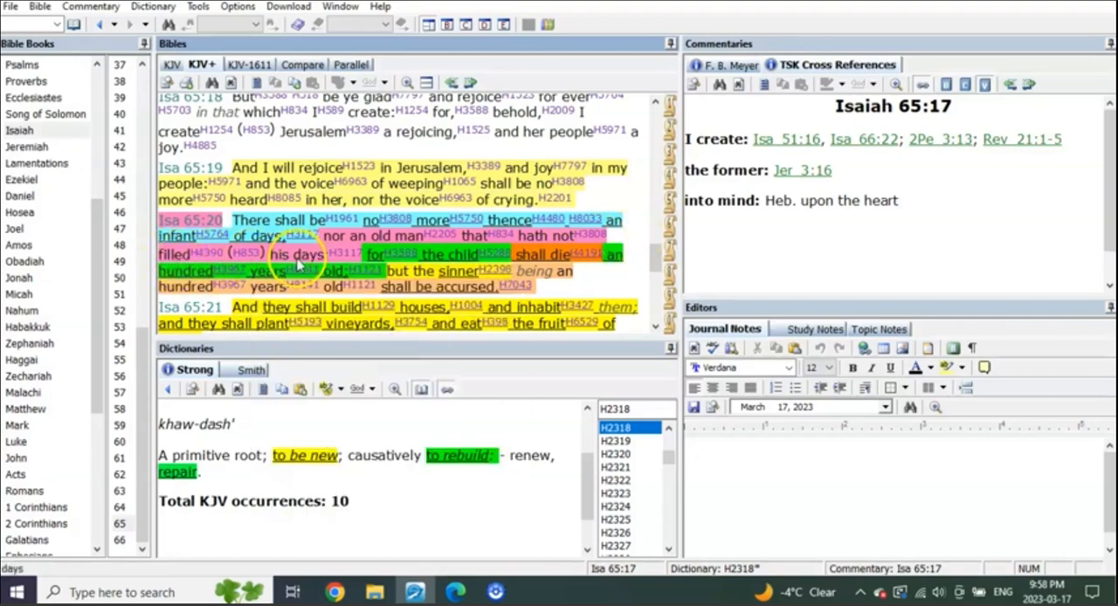
mouse_move(375, 255)
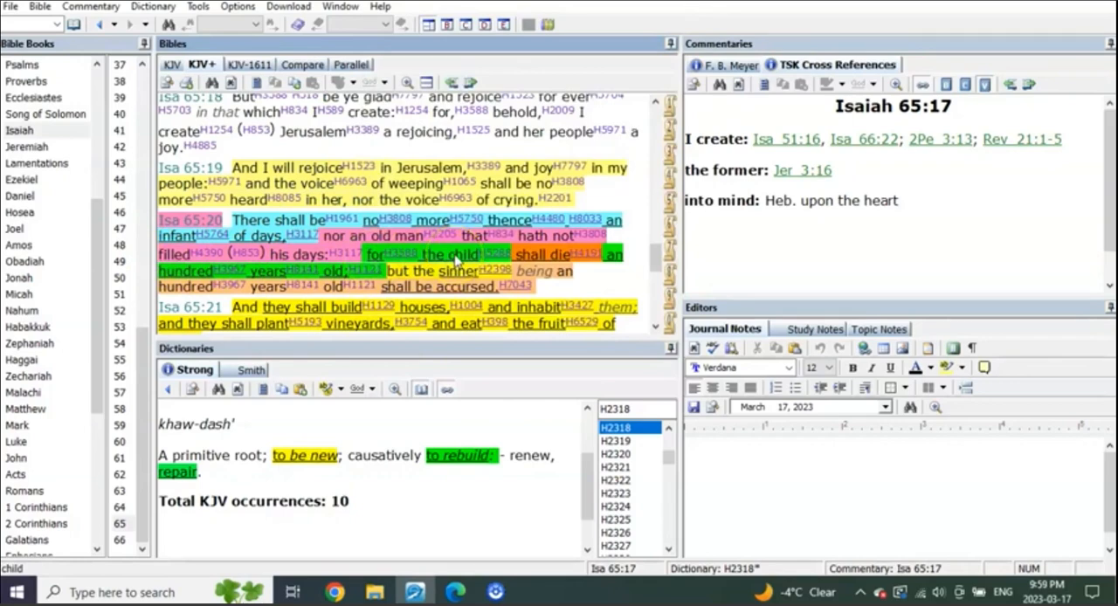
mouse_move(608, 279)
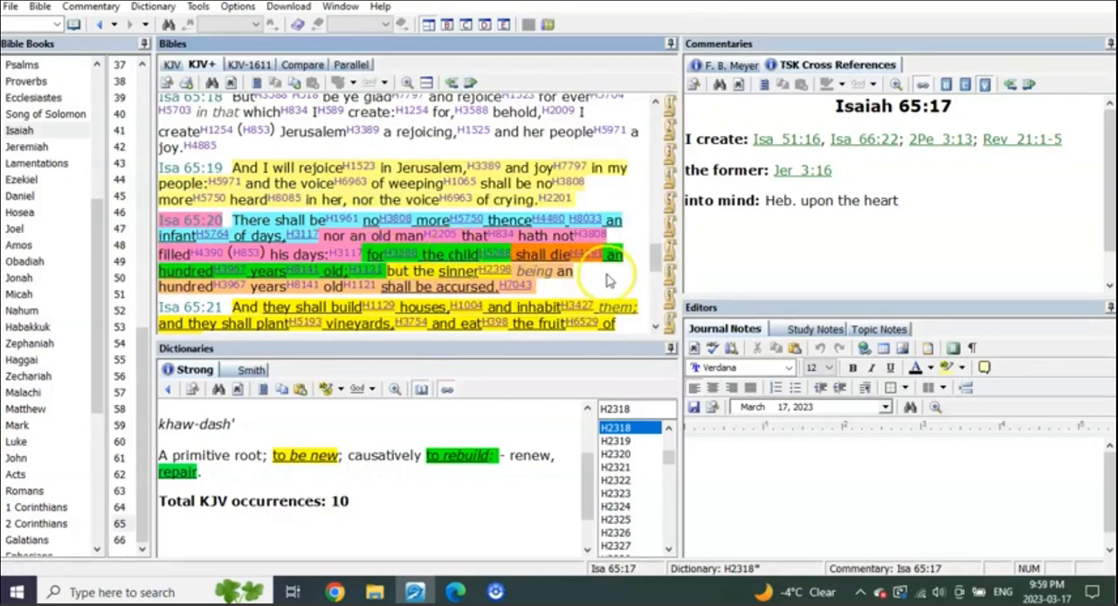
scroll(down, 3)
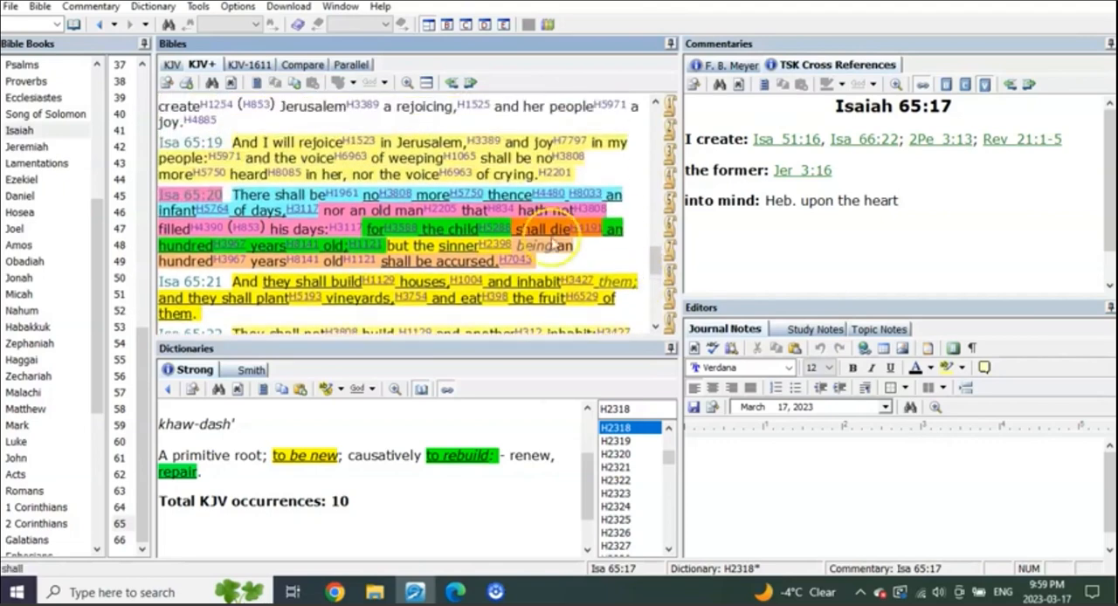
mouse_move(625, 266)
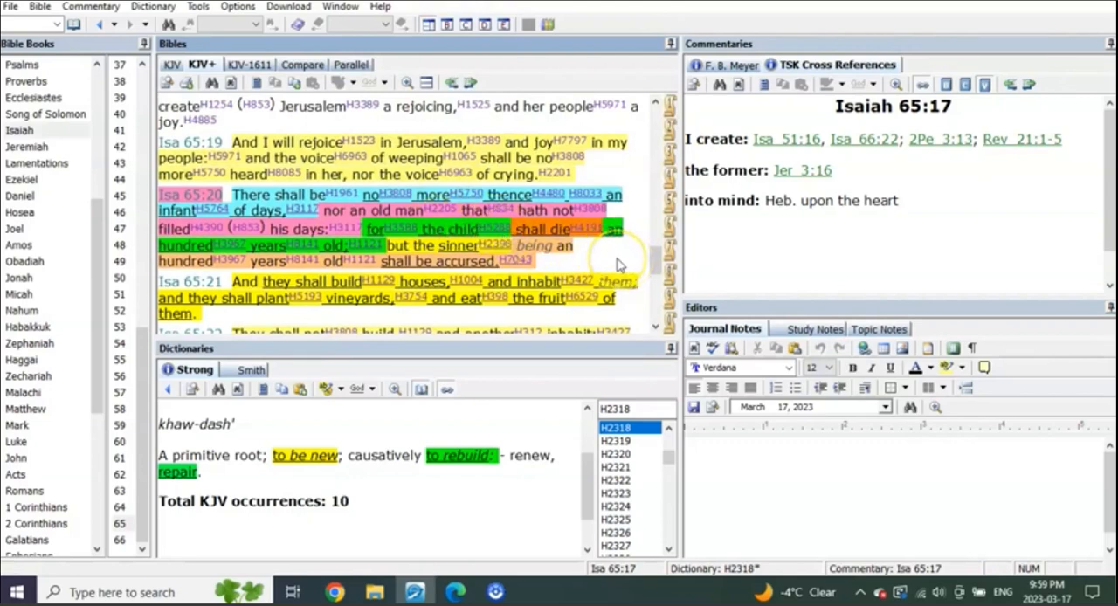
mouse_move(448, 238)
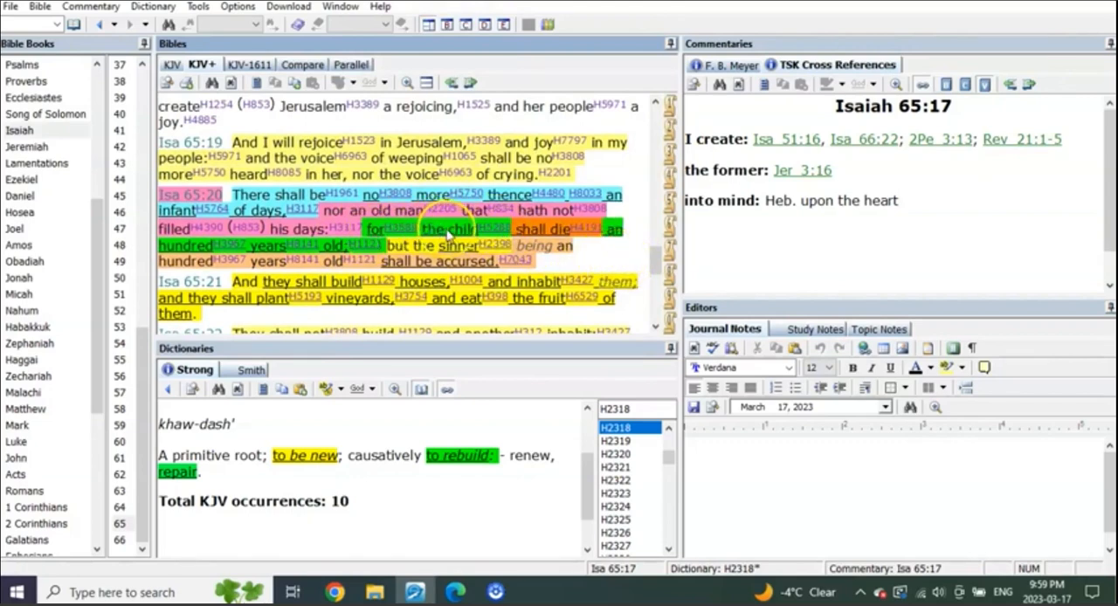
mouse_move(626, 259)
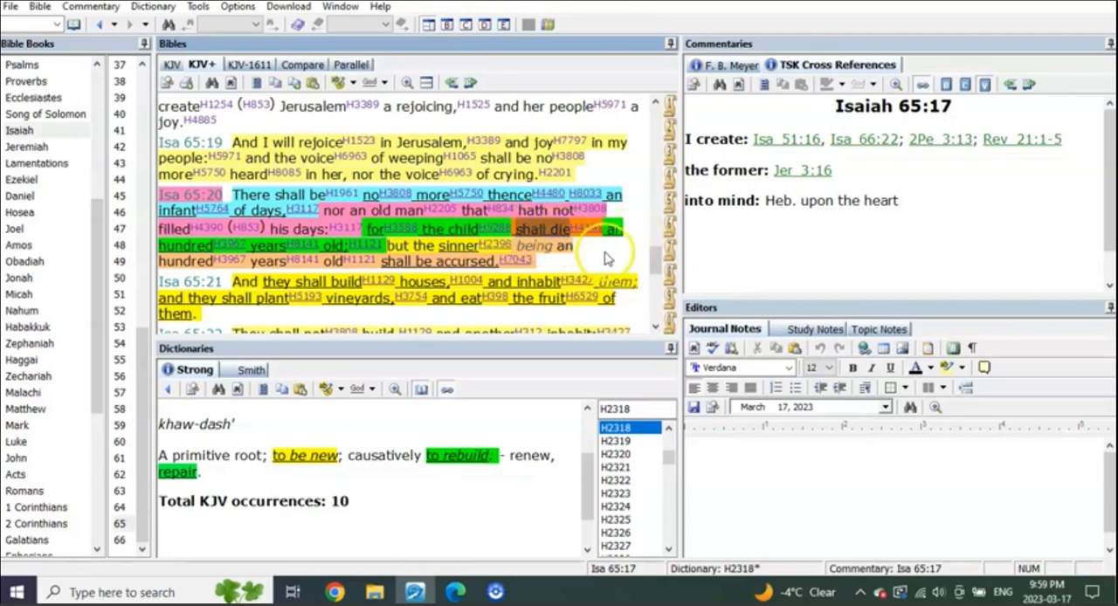
scroll(down, 3)
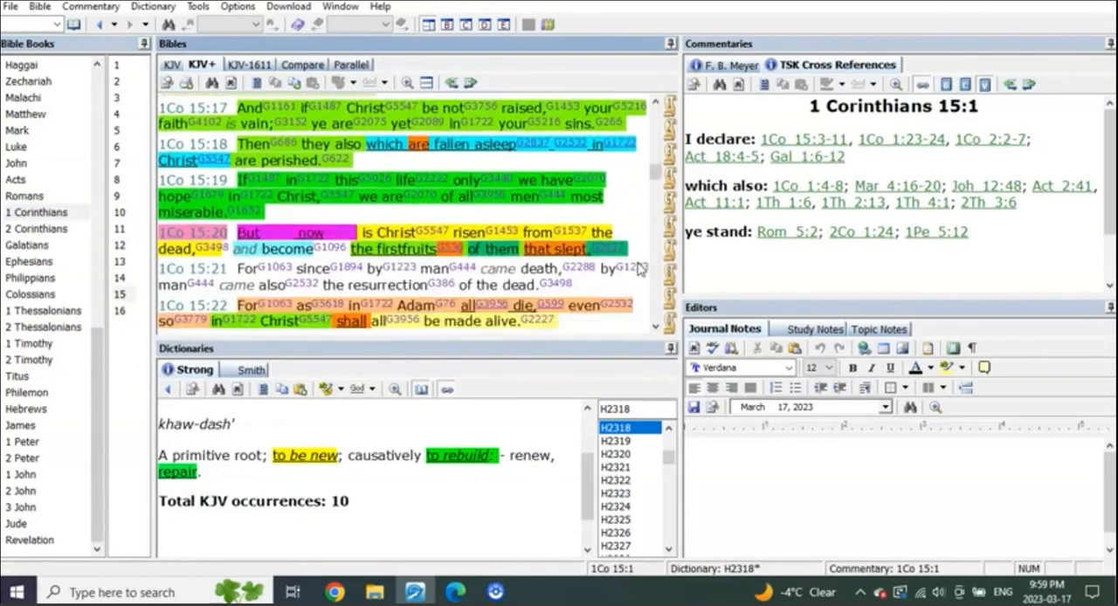
scroll(down, 3)
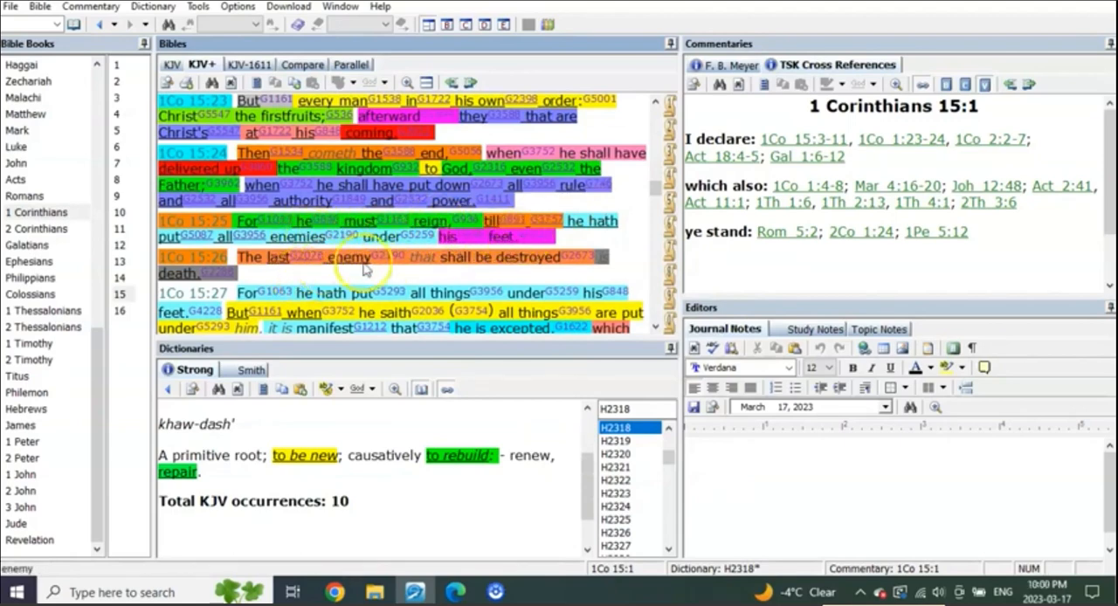
mouse_move(301, 283)
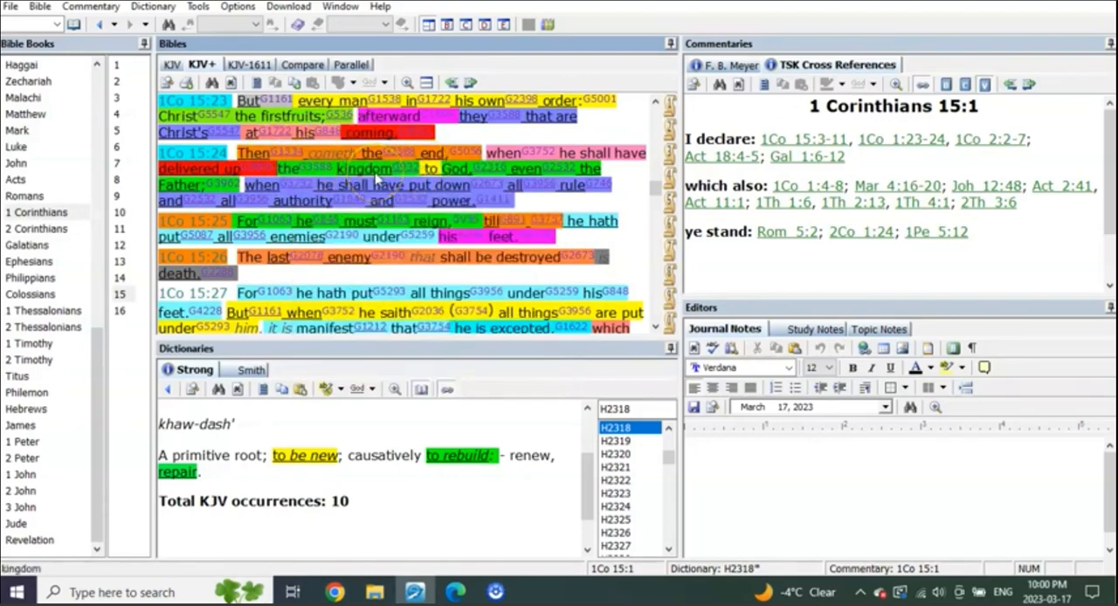
mouse_move(486, 189)
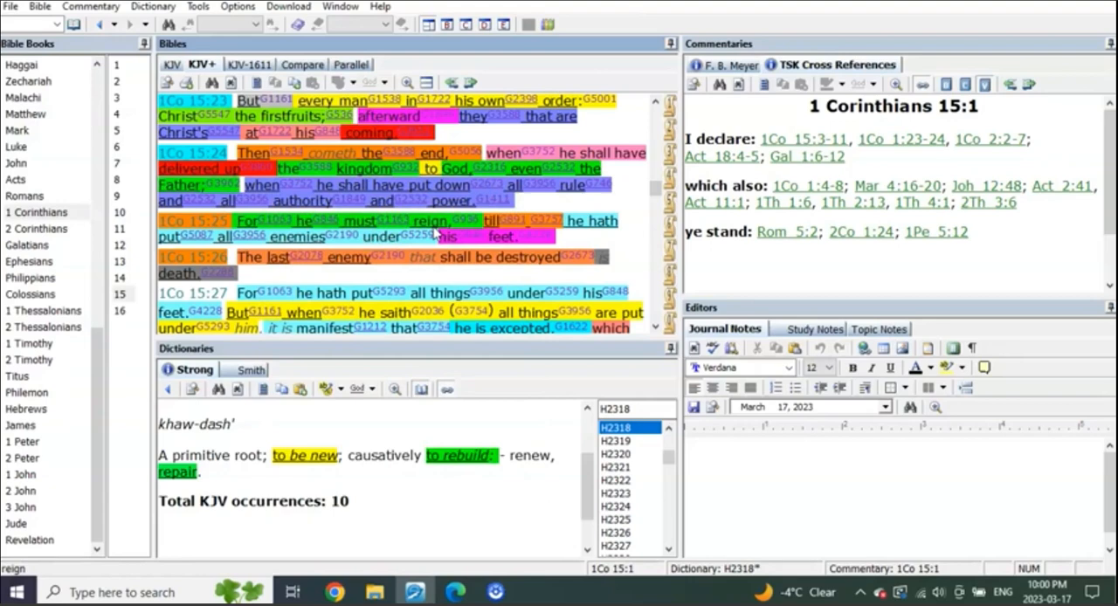
mouse_move(52, 198)
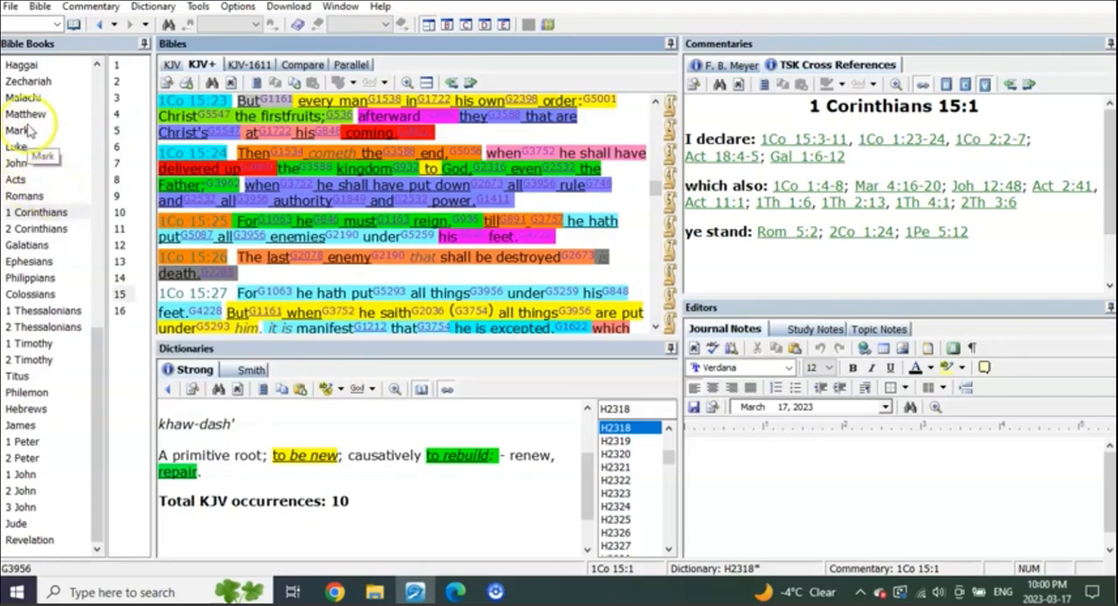
click(24, 114)
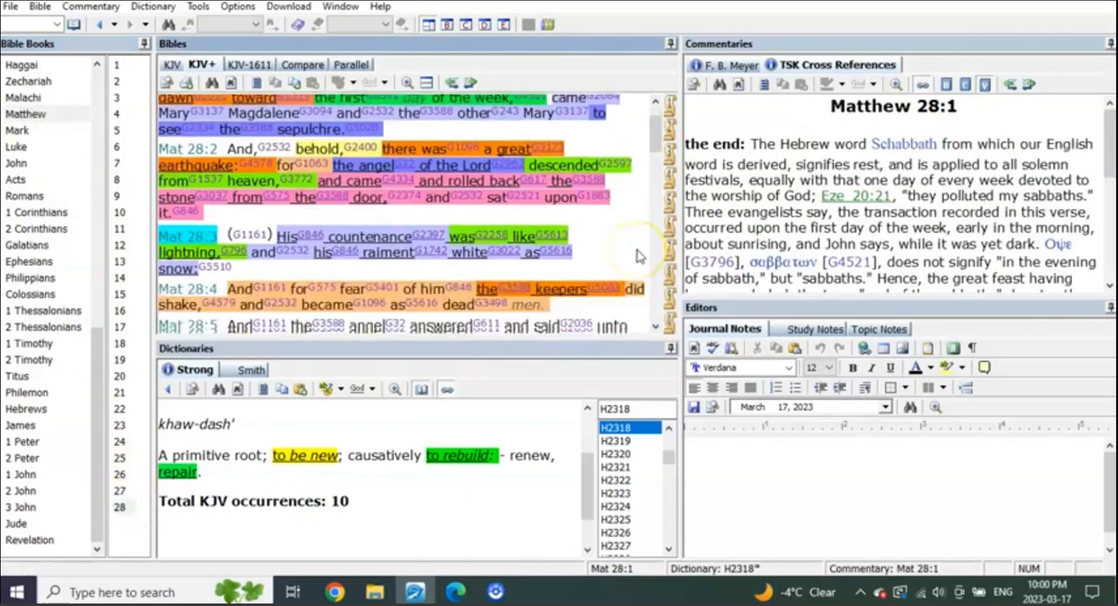
scroll(down, 3)
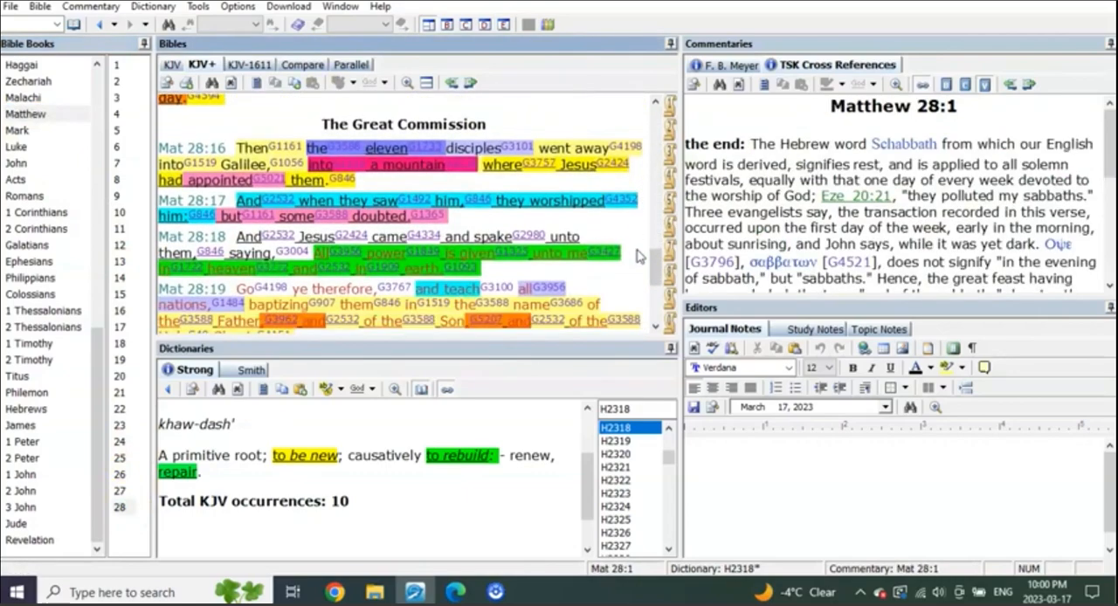
scroll(down, 3)
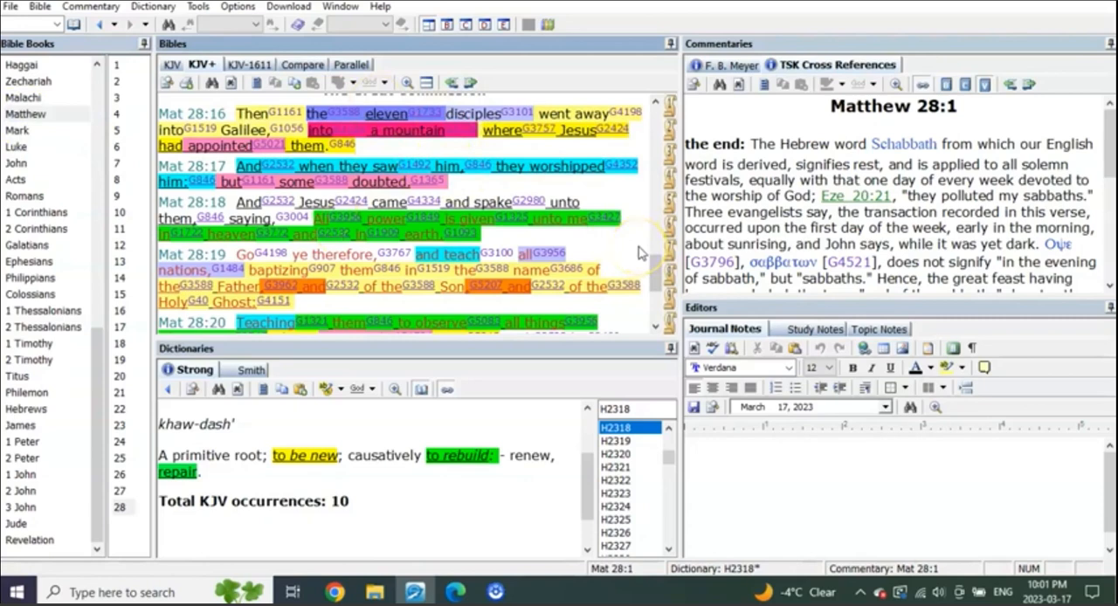
mouse_move(639, 252)
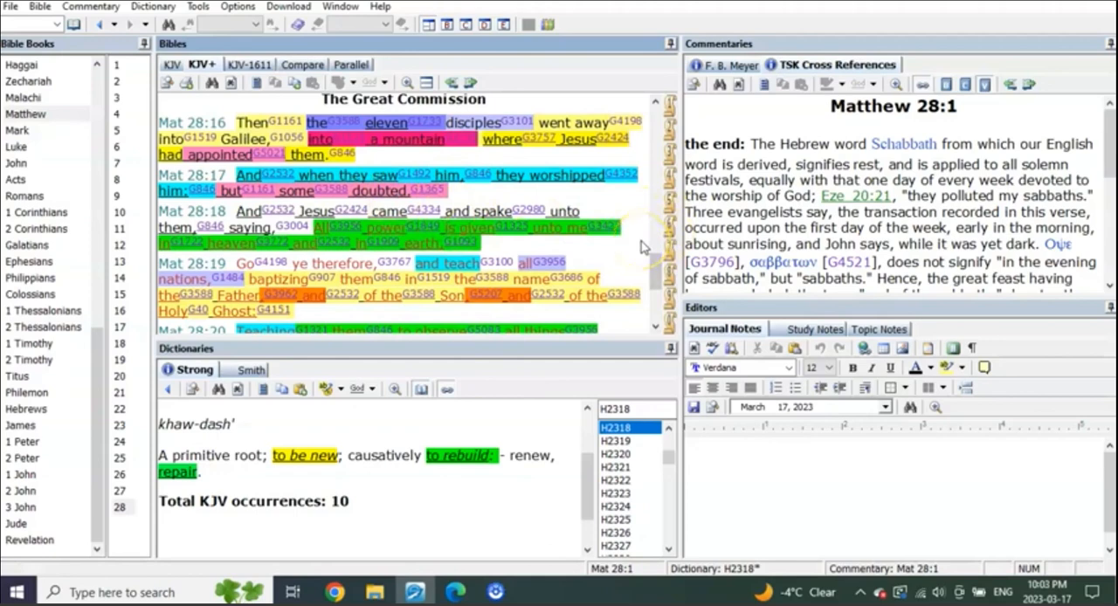
Step: Show John 20 and scroll to the highlighted resurrection verses 19–21
click(16, 165)
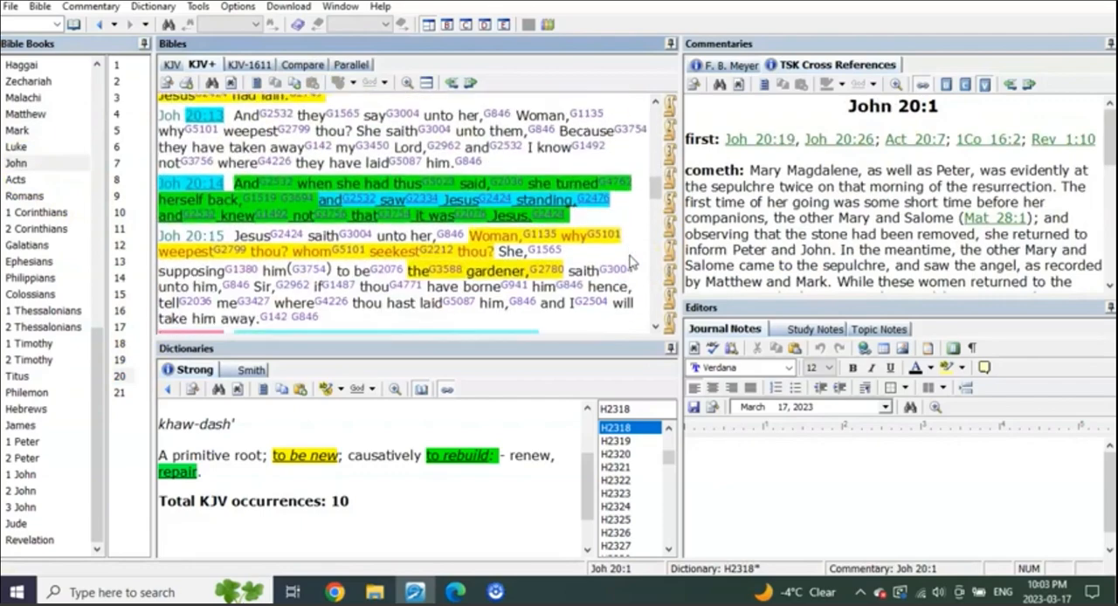
scroll(down, 3)
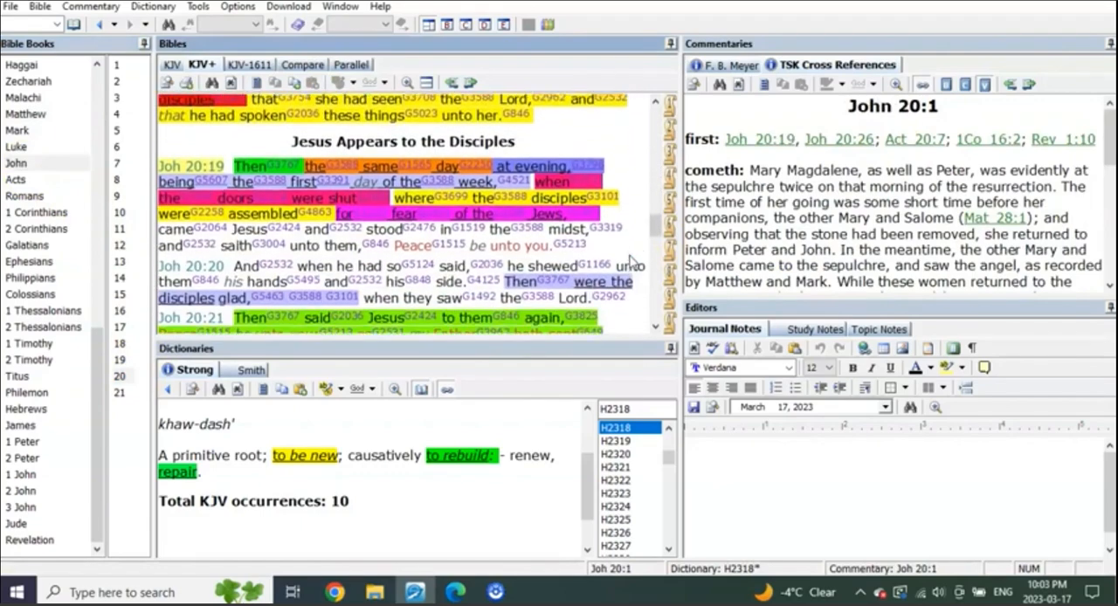
scroll(down, 3)
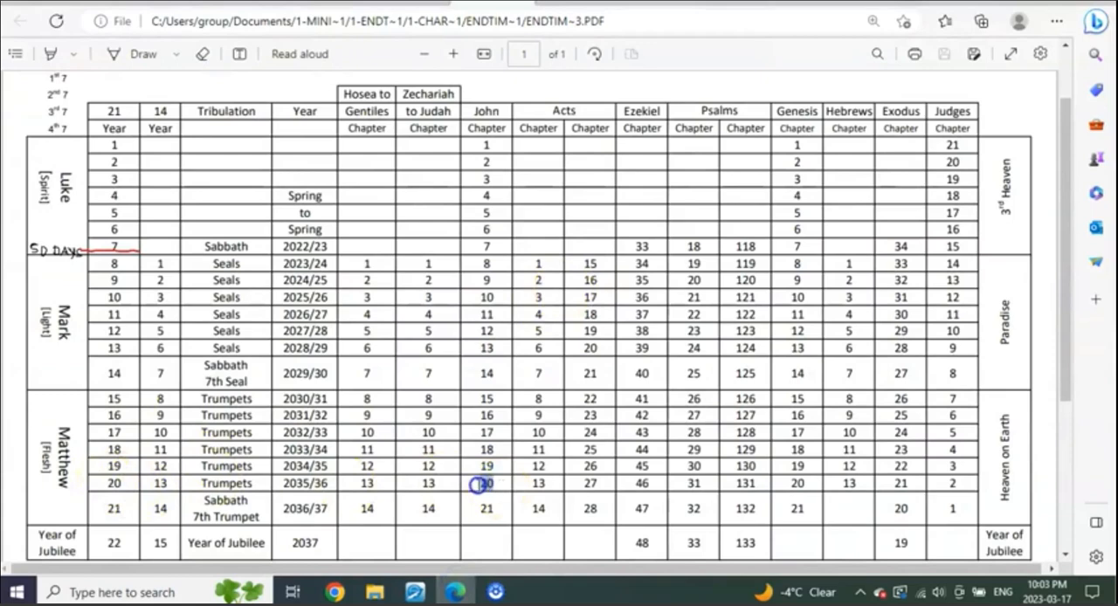
Step: Review the ENDTIM-3.PDF chart's Trumpets rows, then bring e-Sword back in front
double_click(486, 482)
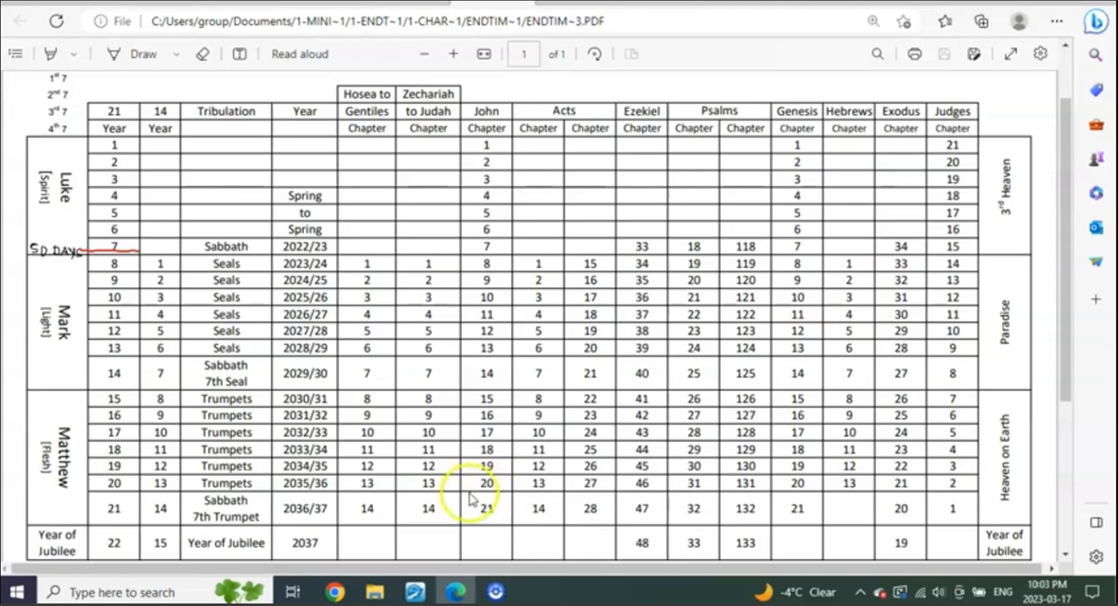
mouse_move(496, 500)
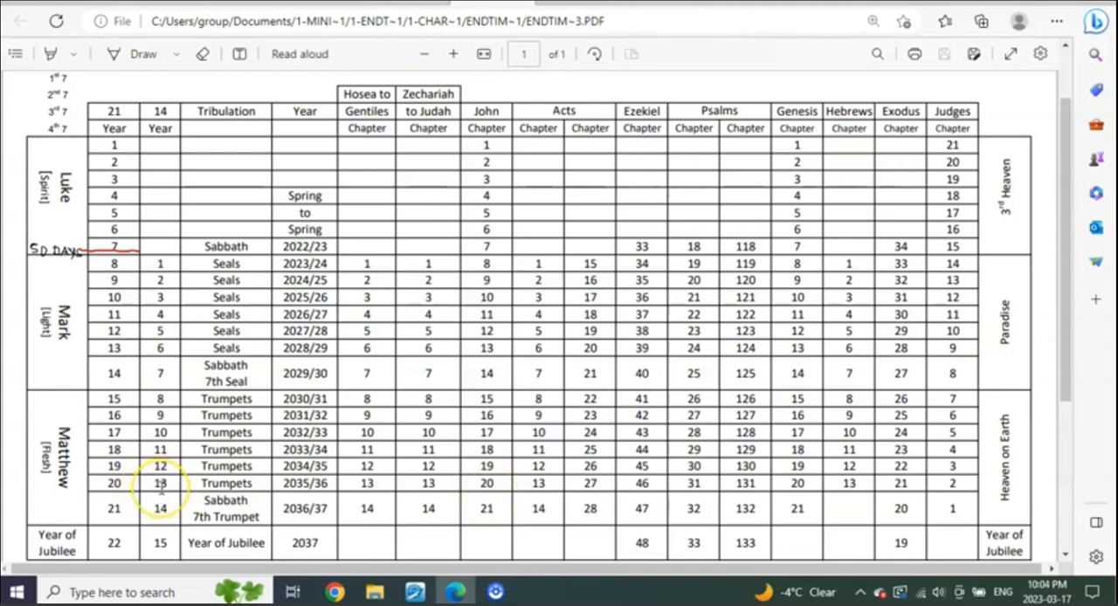
mouse_move(340, 499)
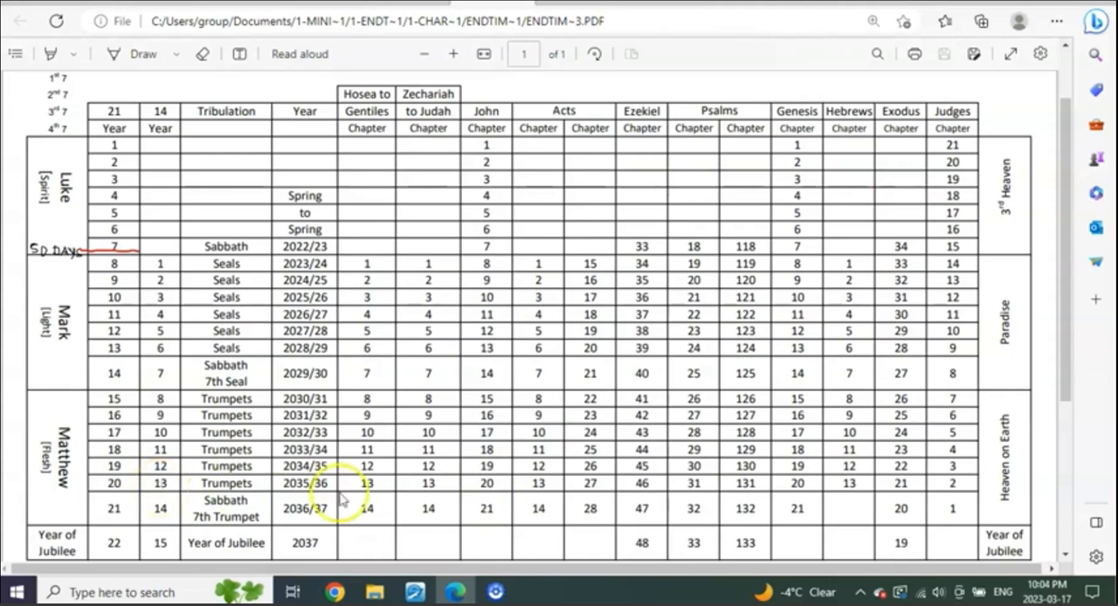
mouse_move(421, 500)
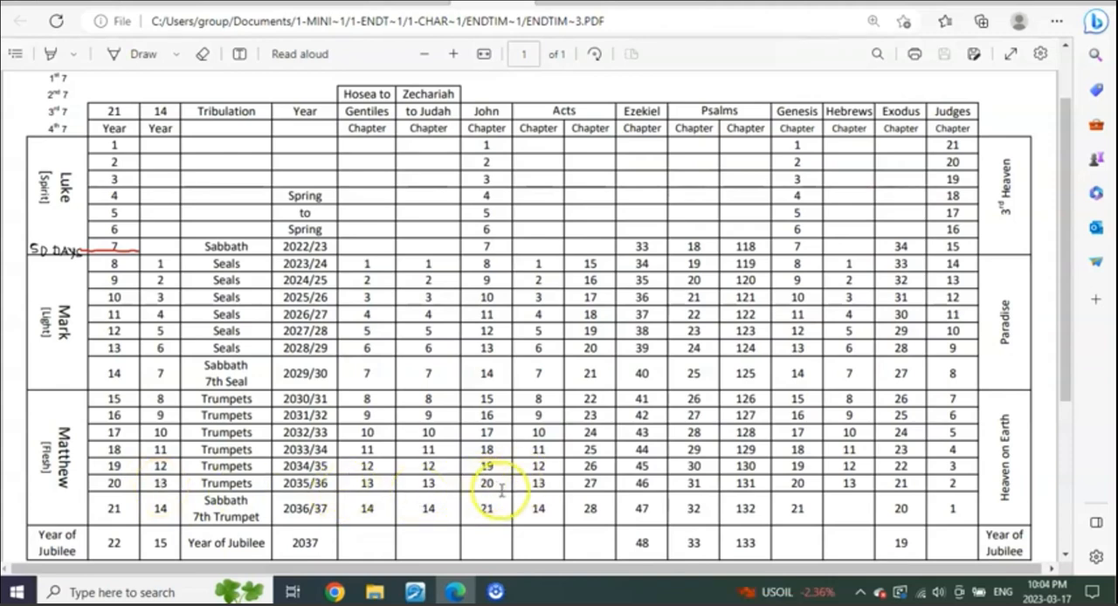
click(416, 591)
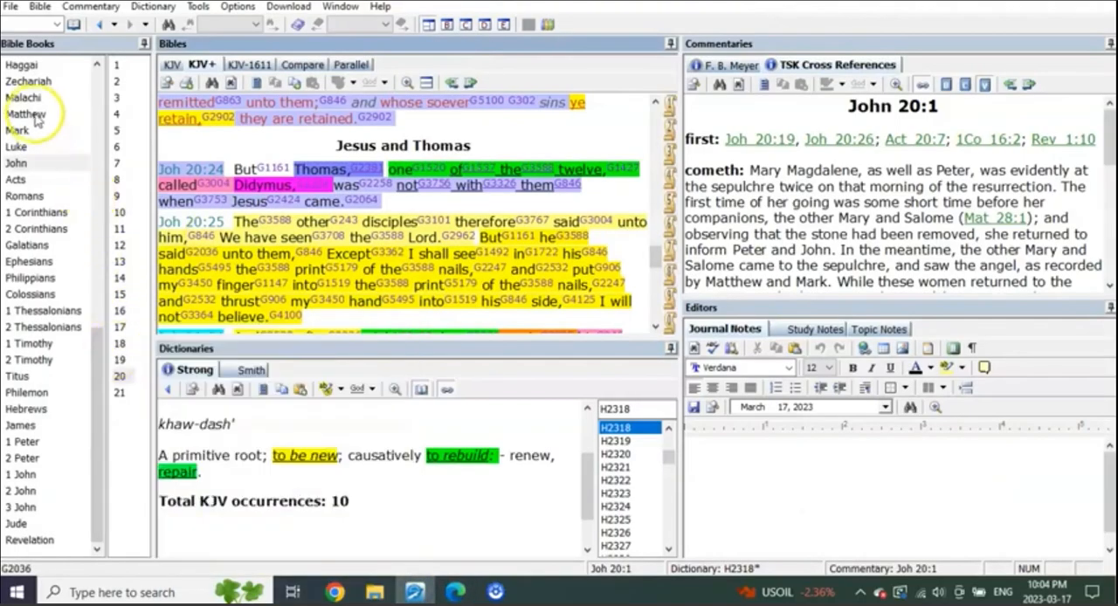
Step: Return to Matthew 28 and scroll through the Great Commission to verse 20 'Amen.'
click(27, 114)
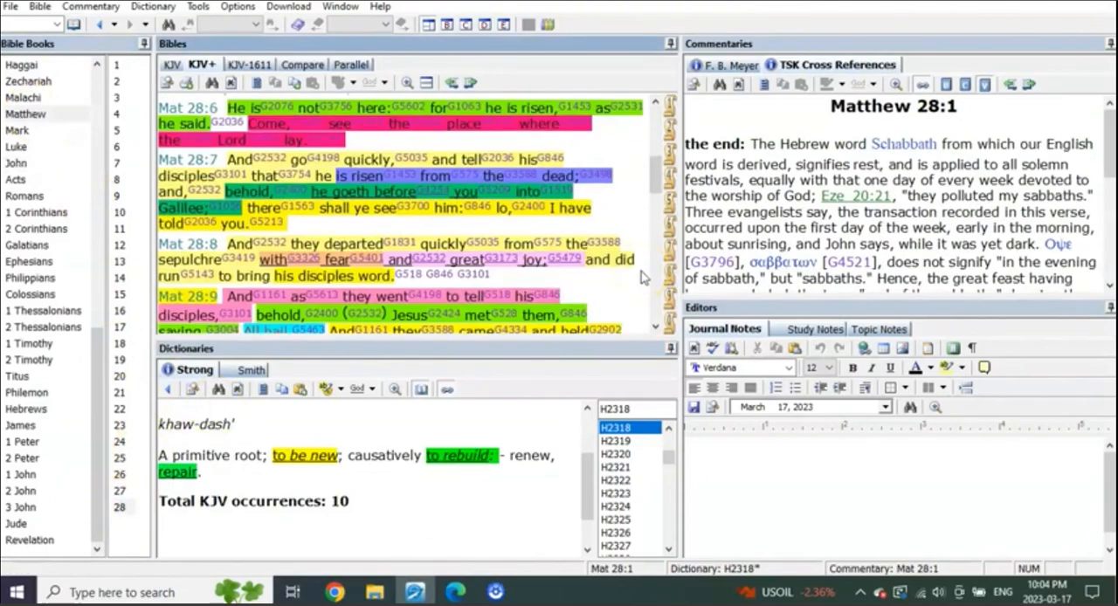
scroll(down, 3)
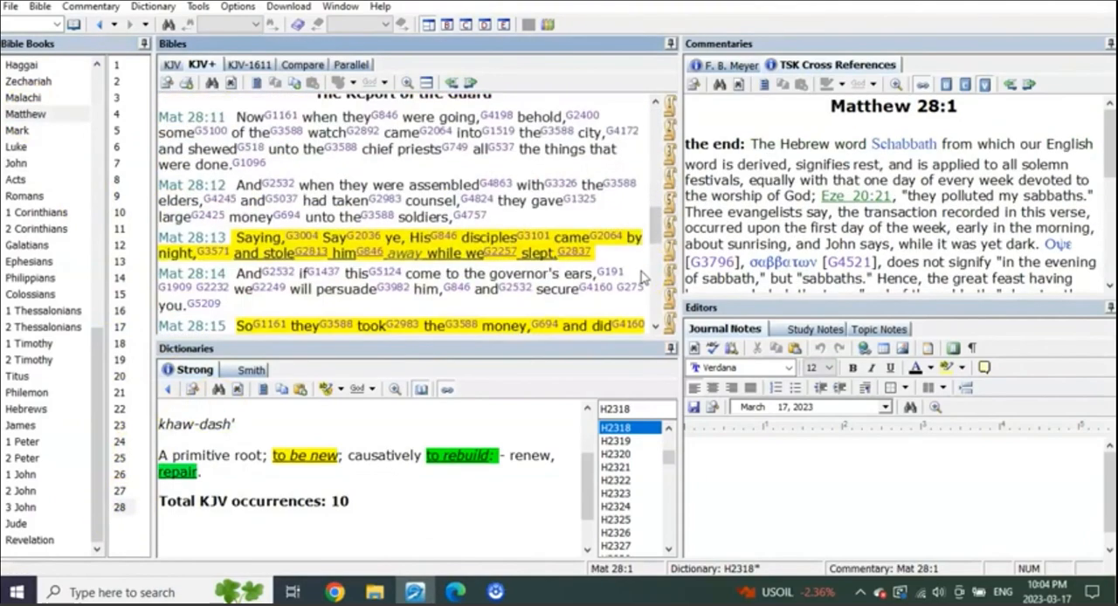
scroll(down, 3)
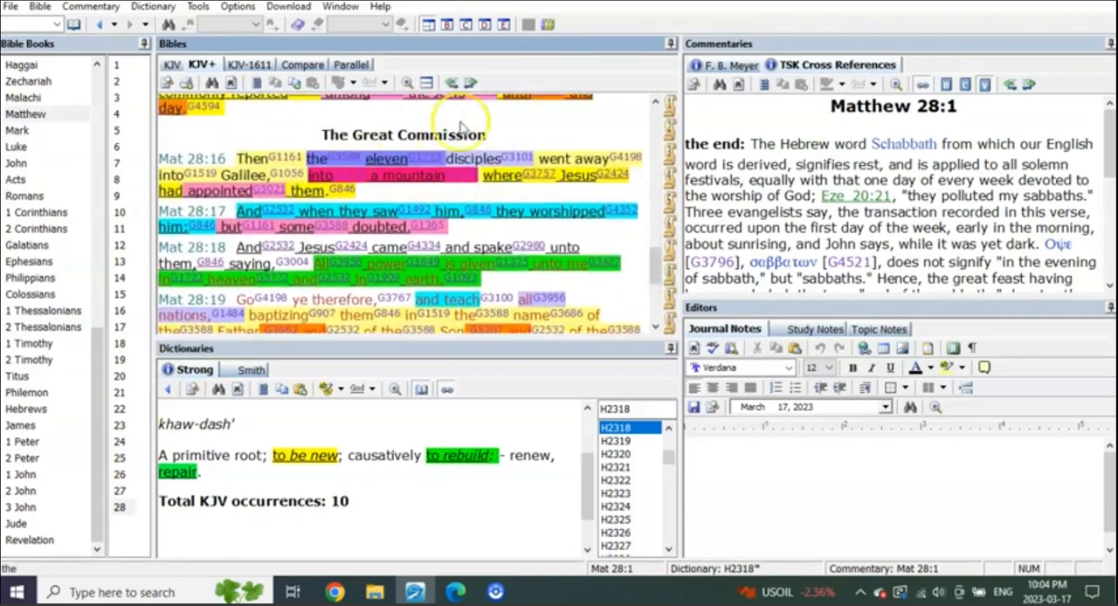
mouse_move(640, 269)
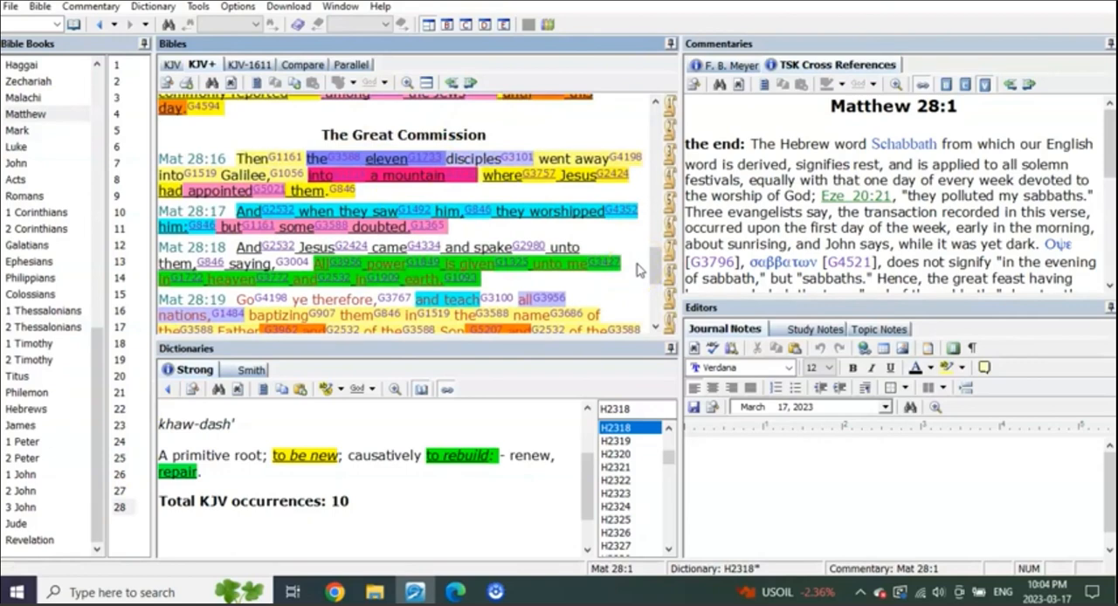
scroll(down, 3)
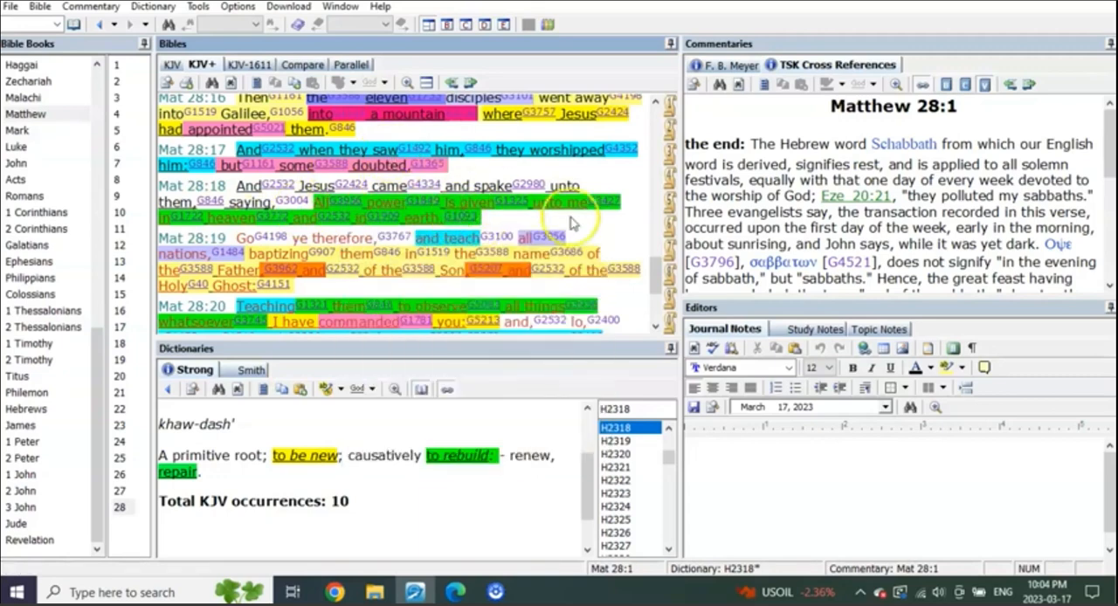
mouse_move(632, 231)
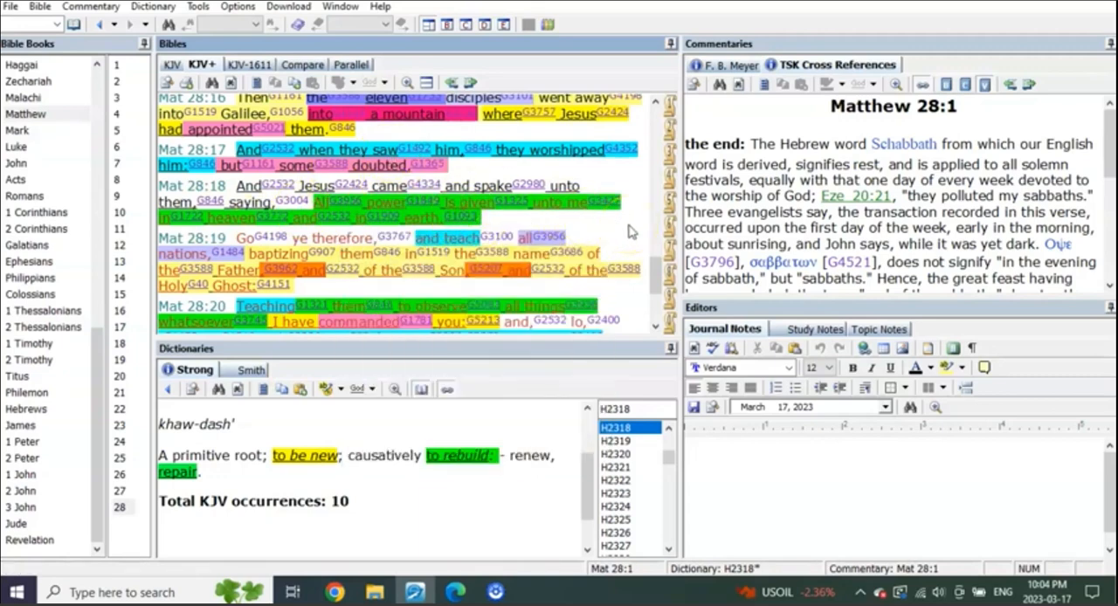
scroll(down, 3)
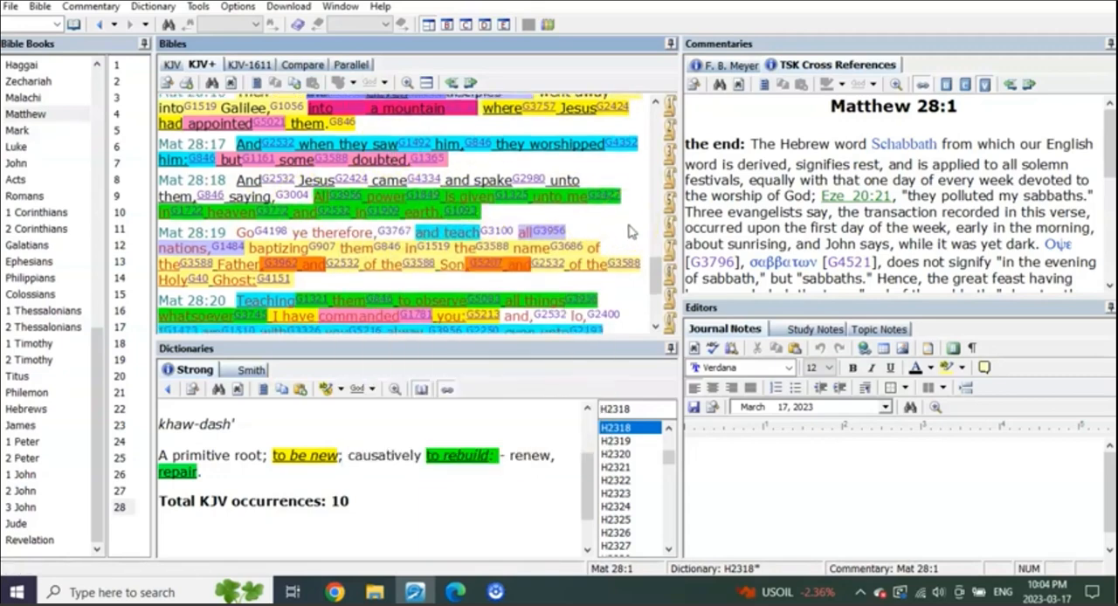
scroll(down, 3)
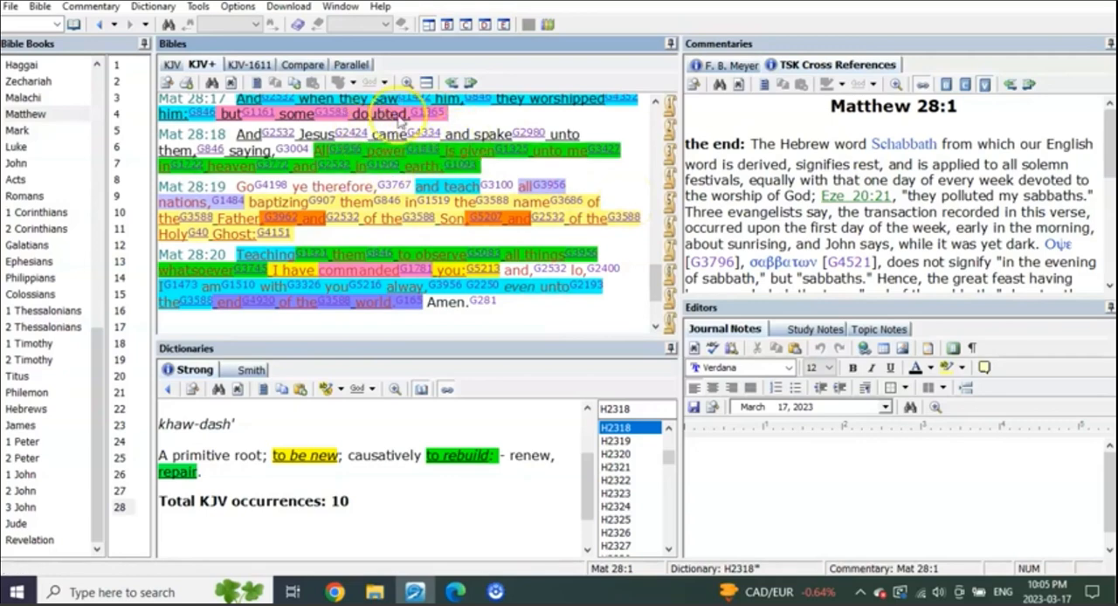
mouse_move(635, 199)
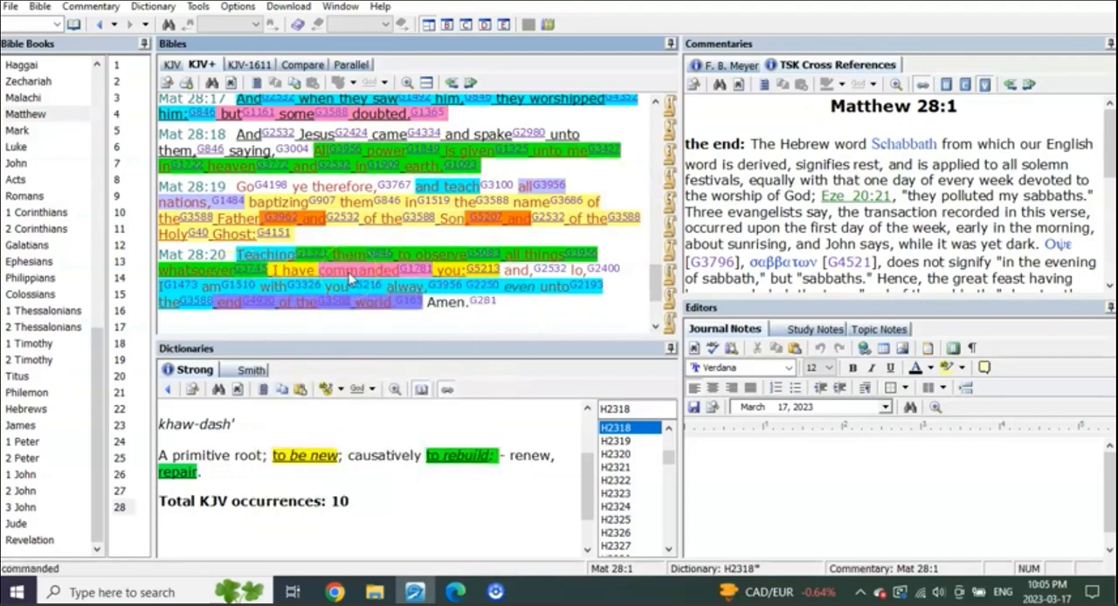
click(230, 303)
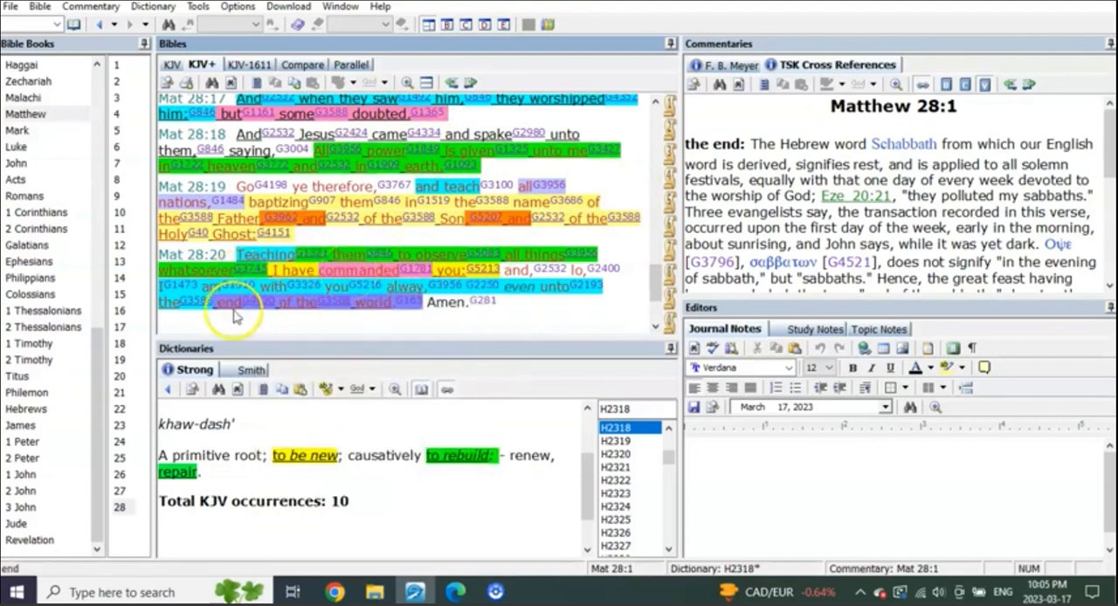